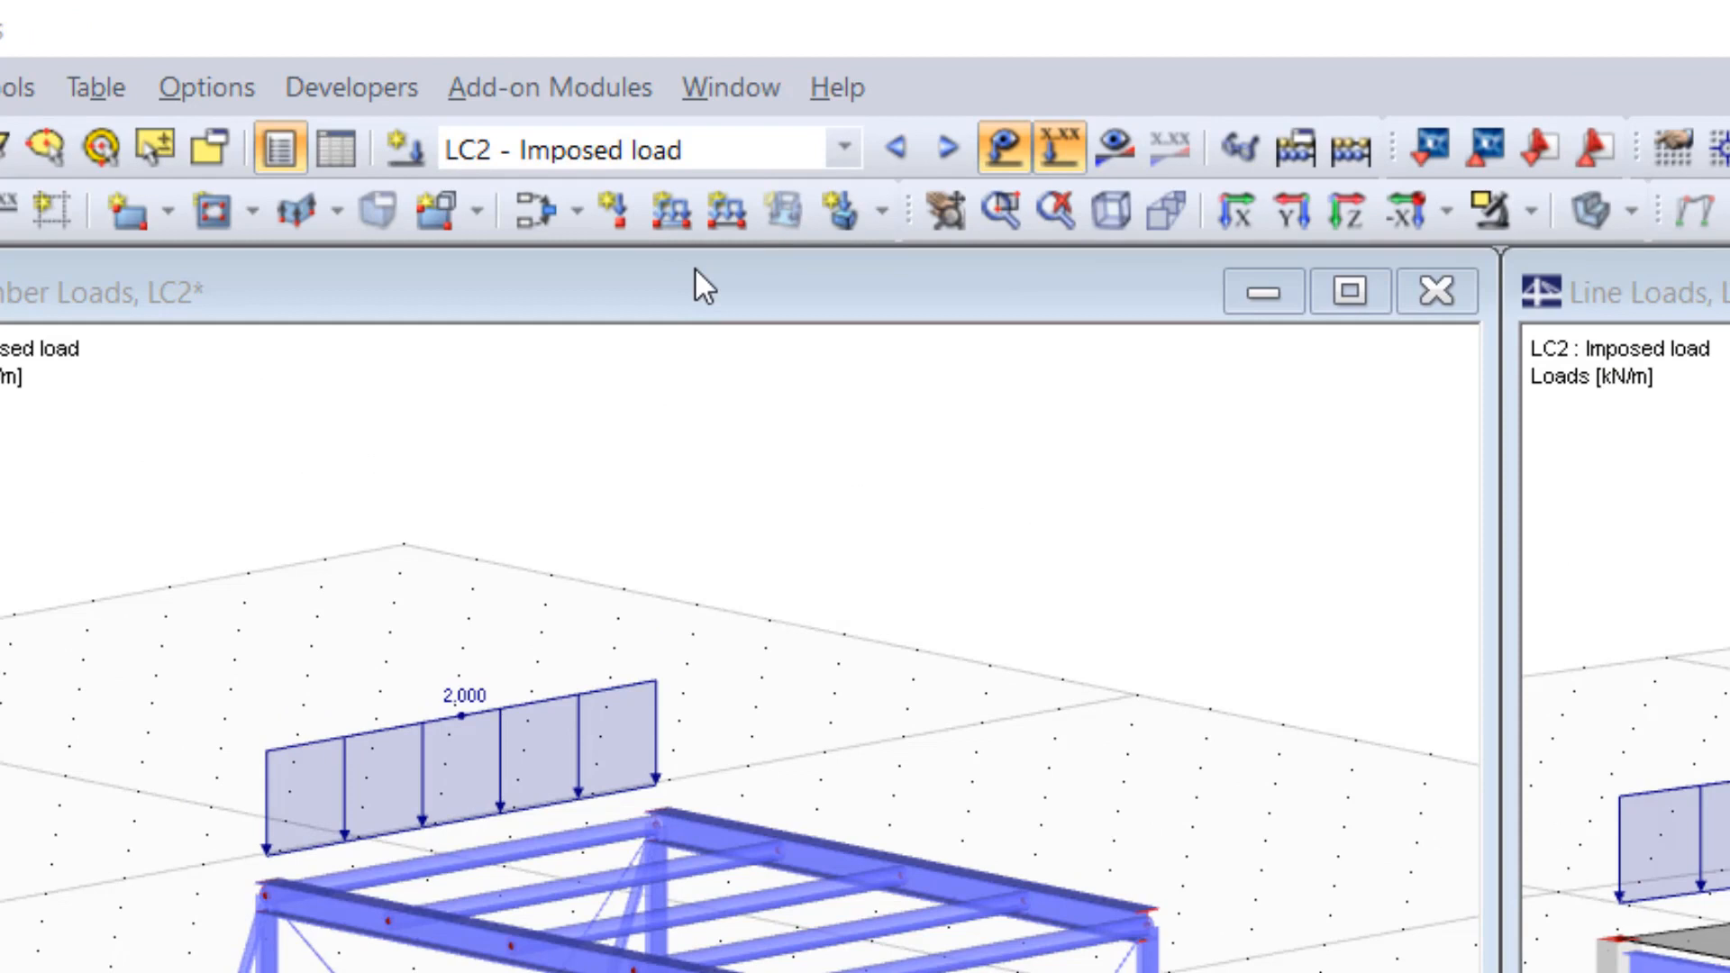
mouse_move(669, 212)
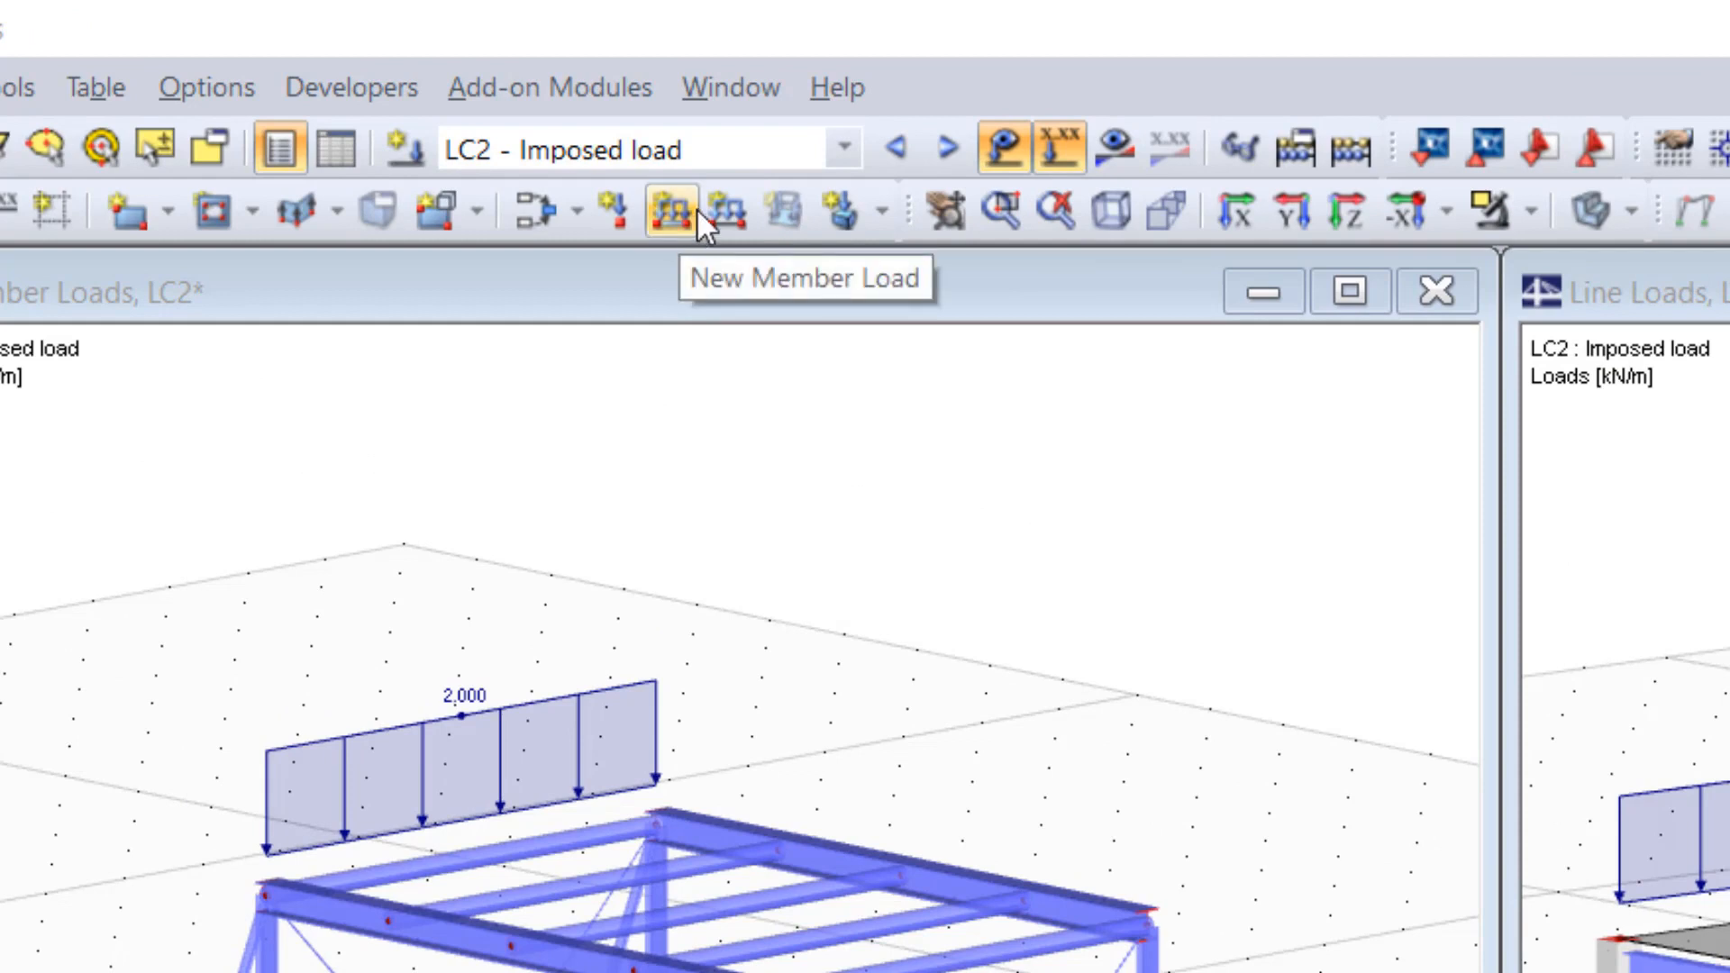
mouse_move(718, 225)
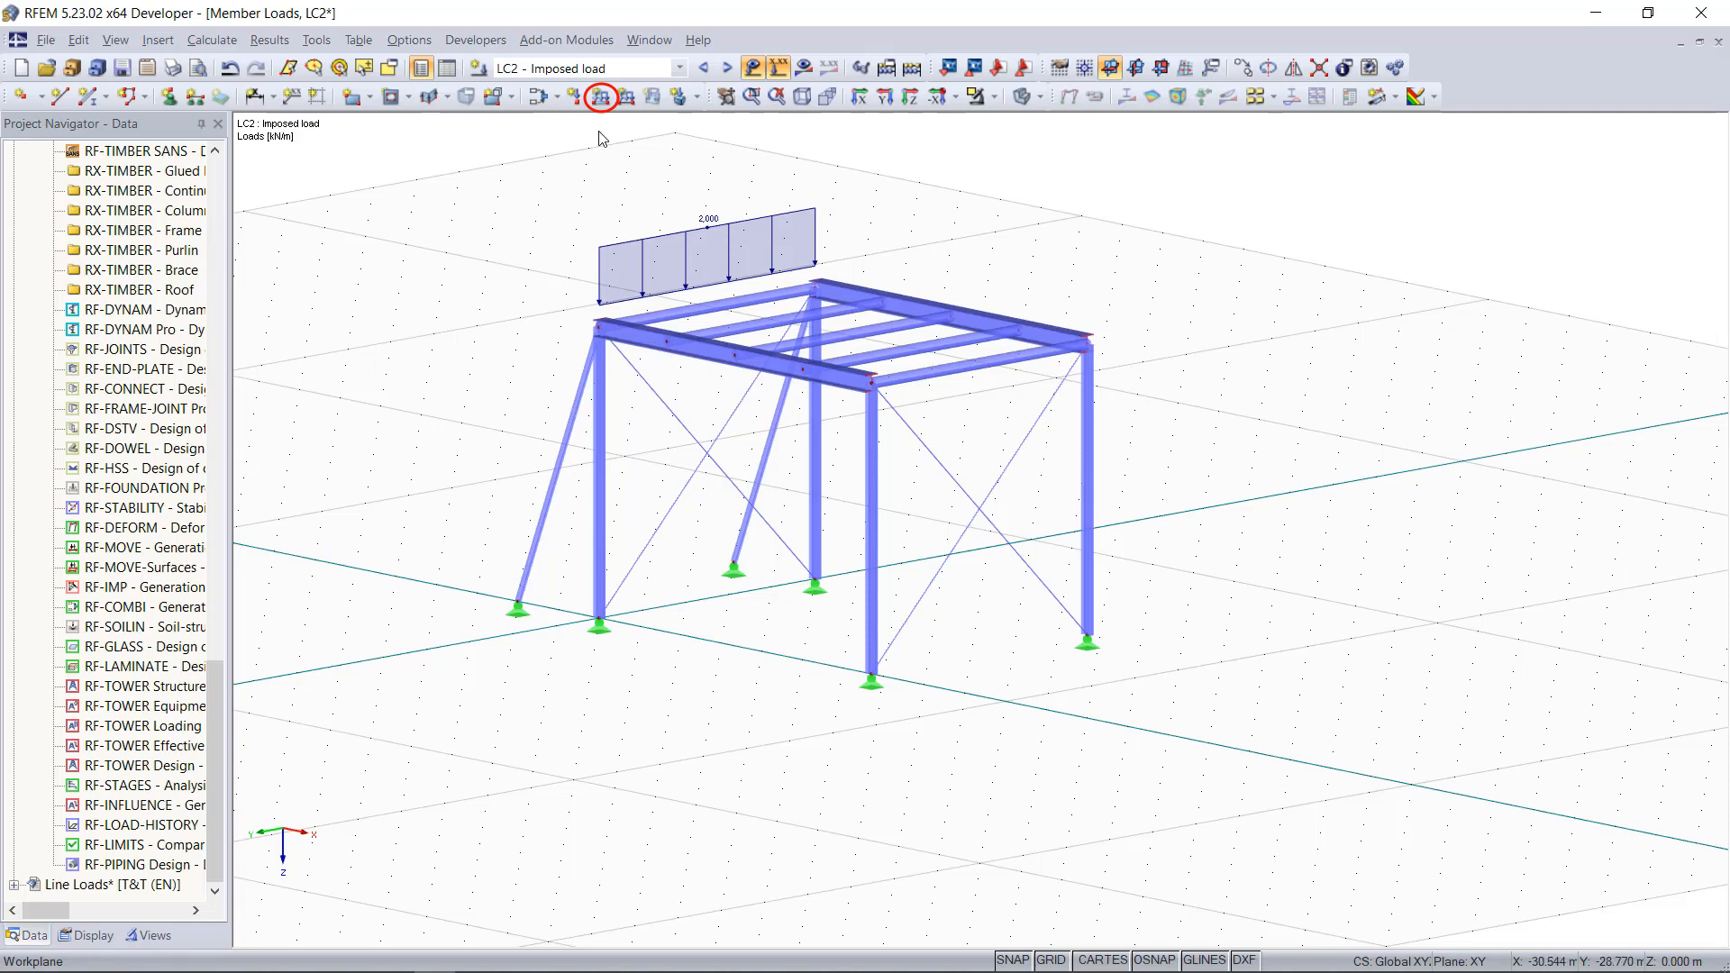
Create a uniform vertical member load of 2.0 kN/m in ZL for the imposed load case.
click(608, 95)
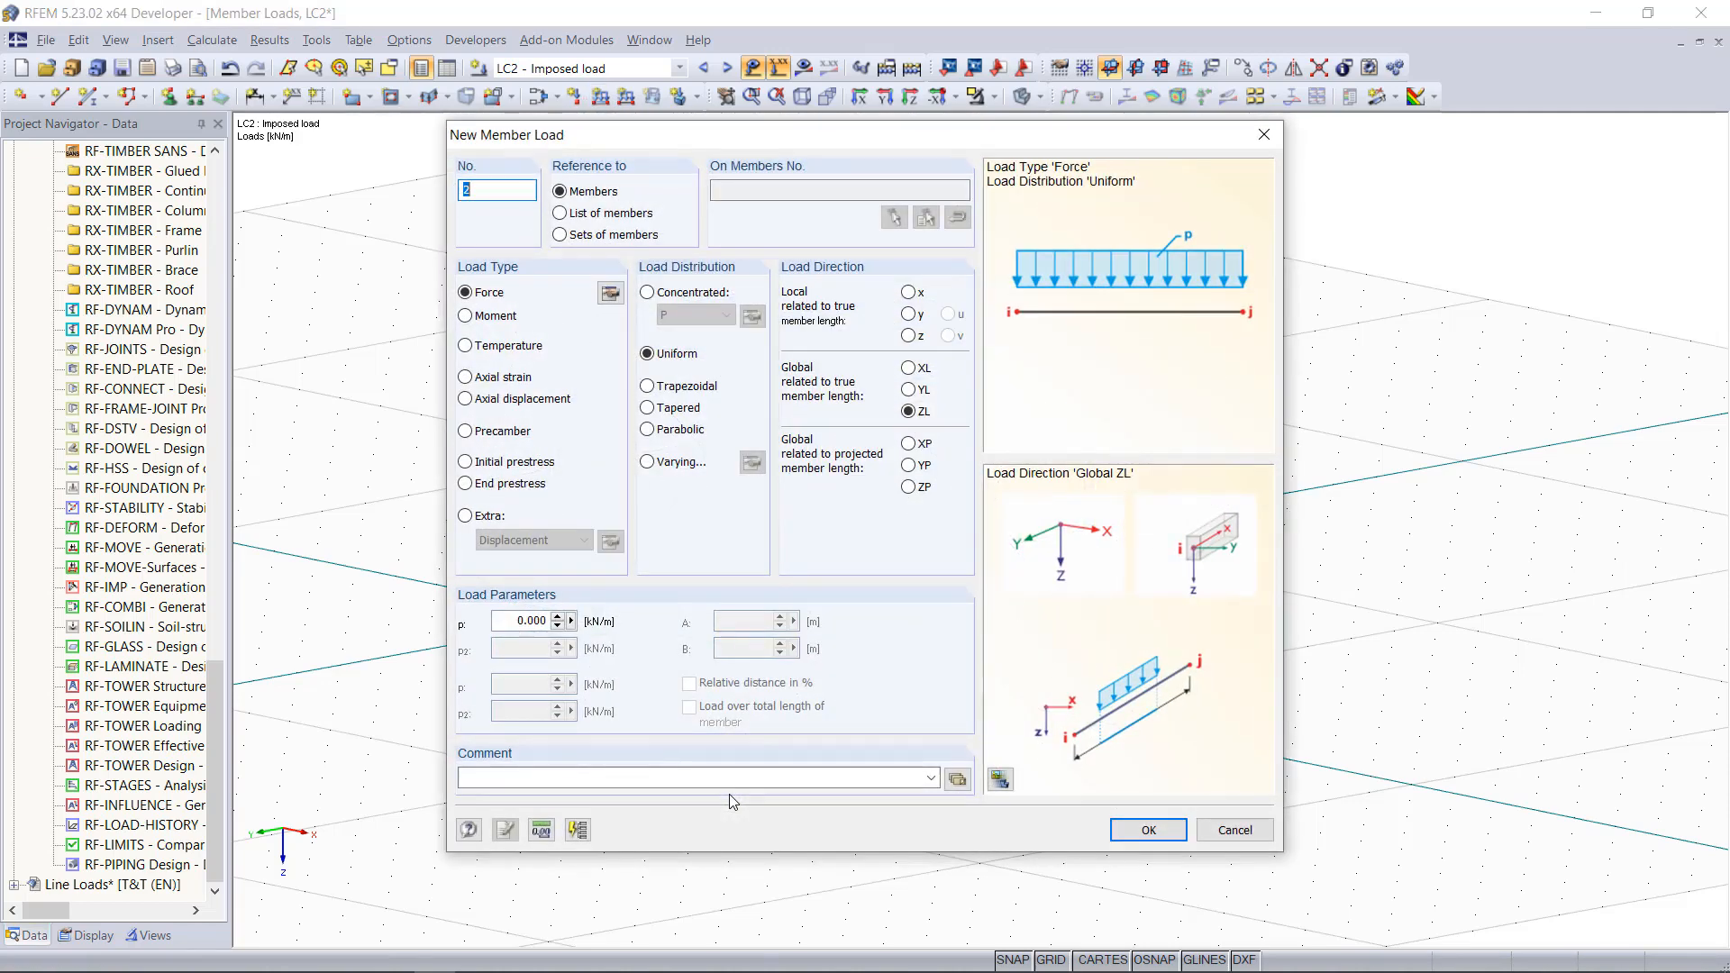
mouse_move(555, 377)
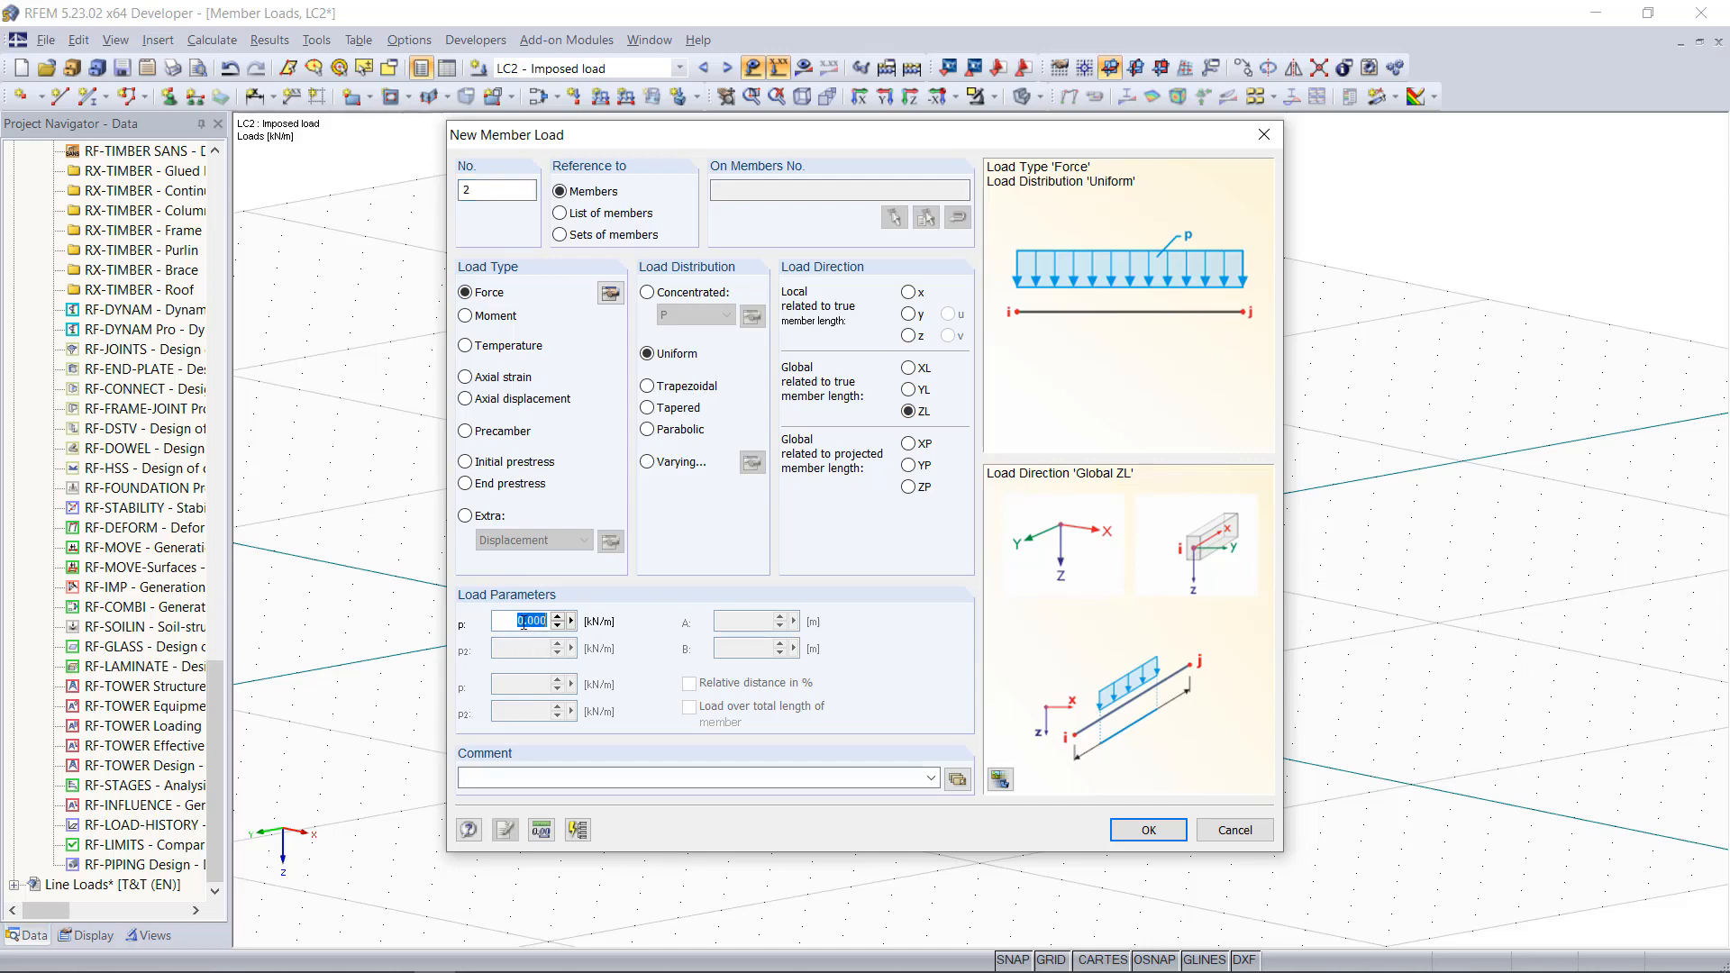
text(2,0)
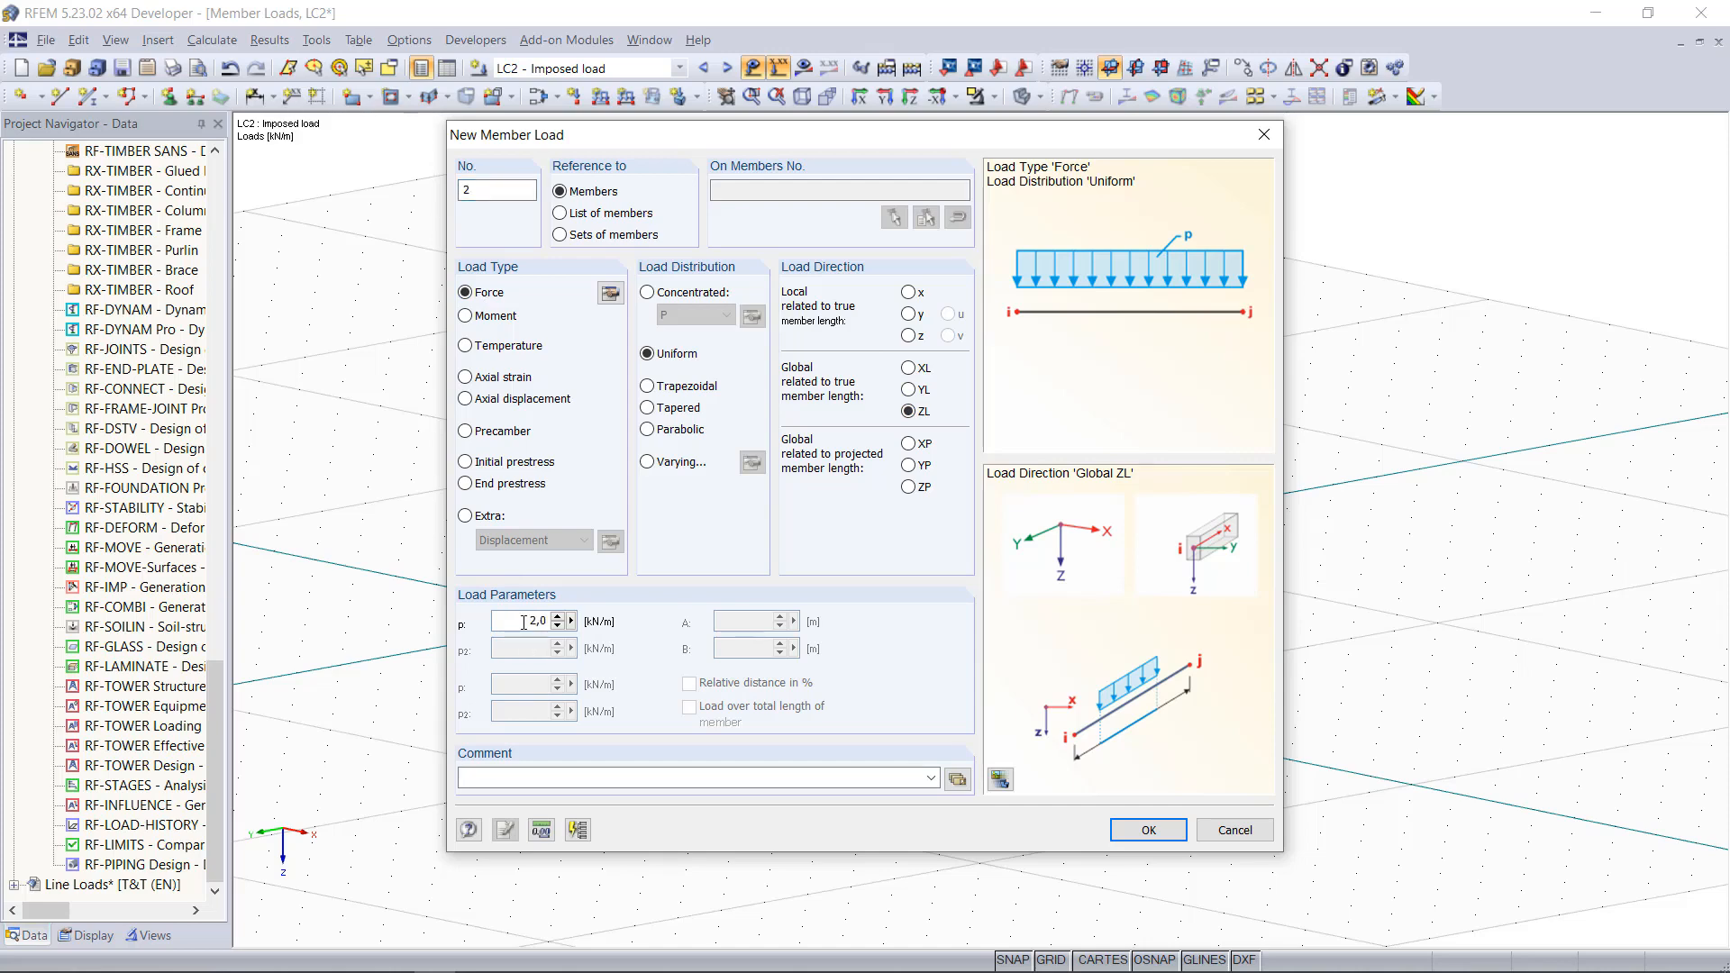
click(1149, 830)
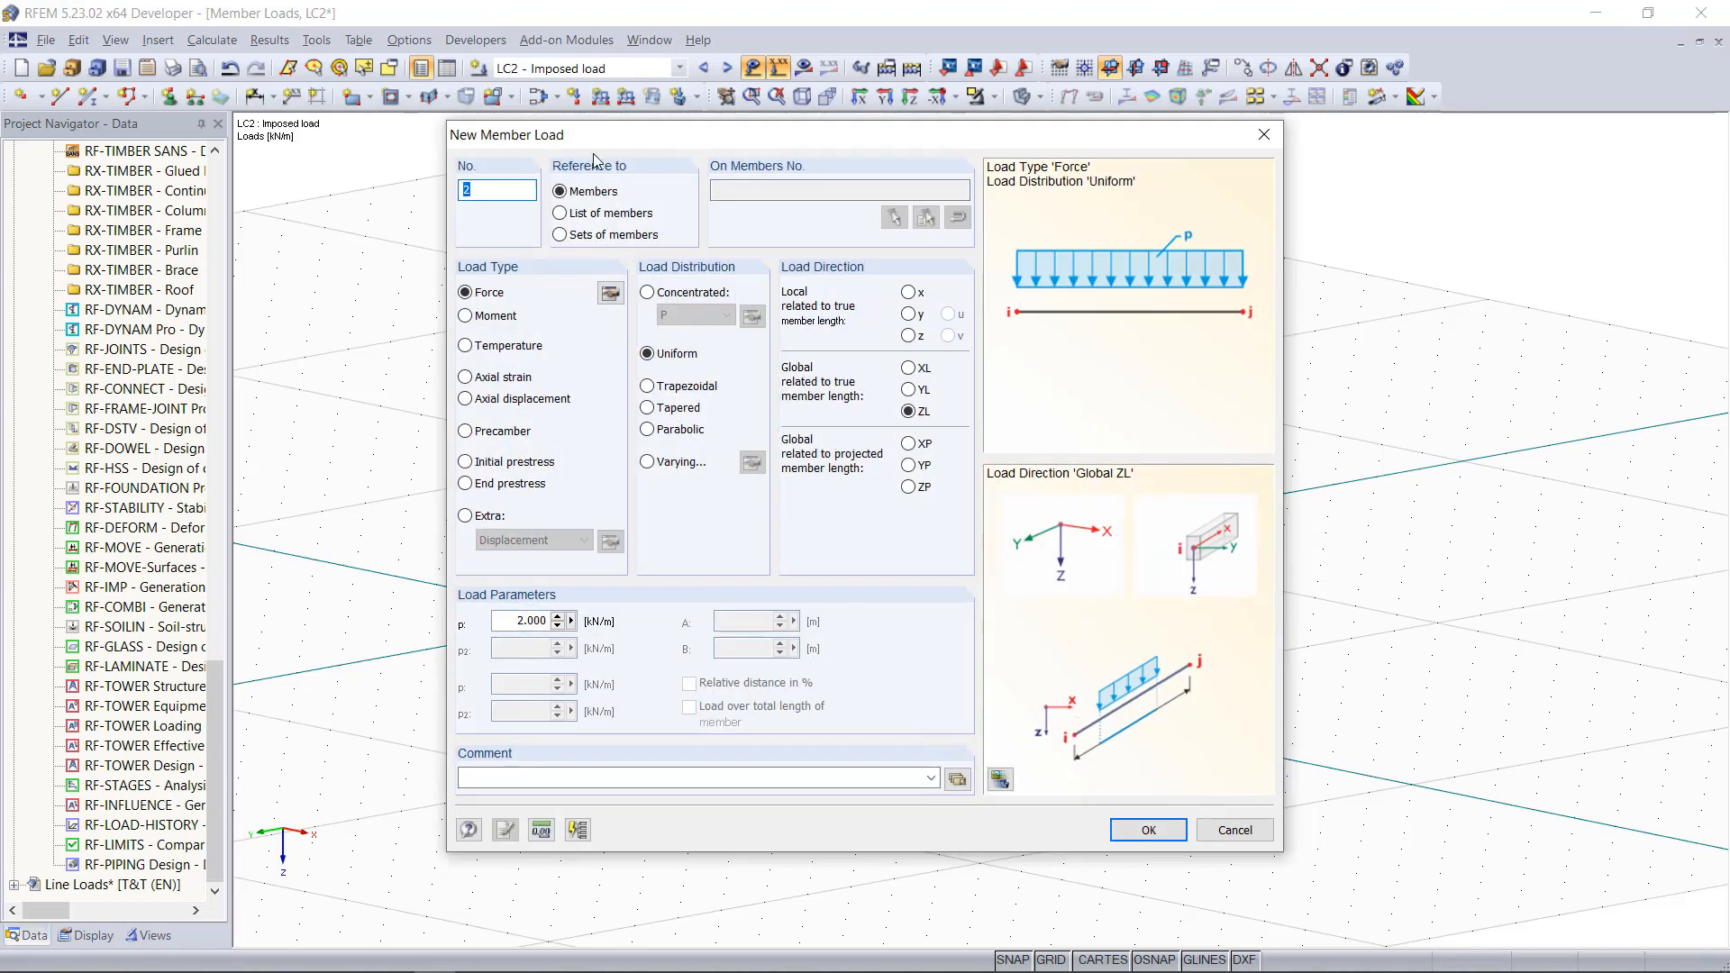
Set the member load direction to global XL with p = 1.5 kN/m for the columns.
click(908, 368)
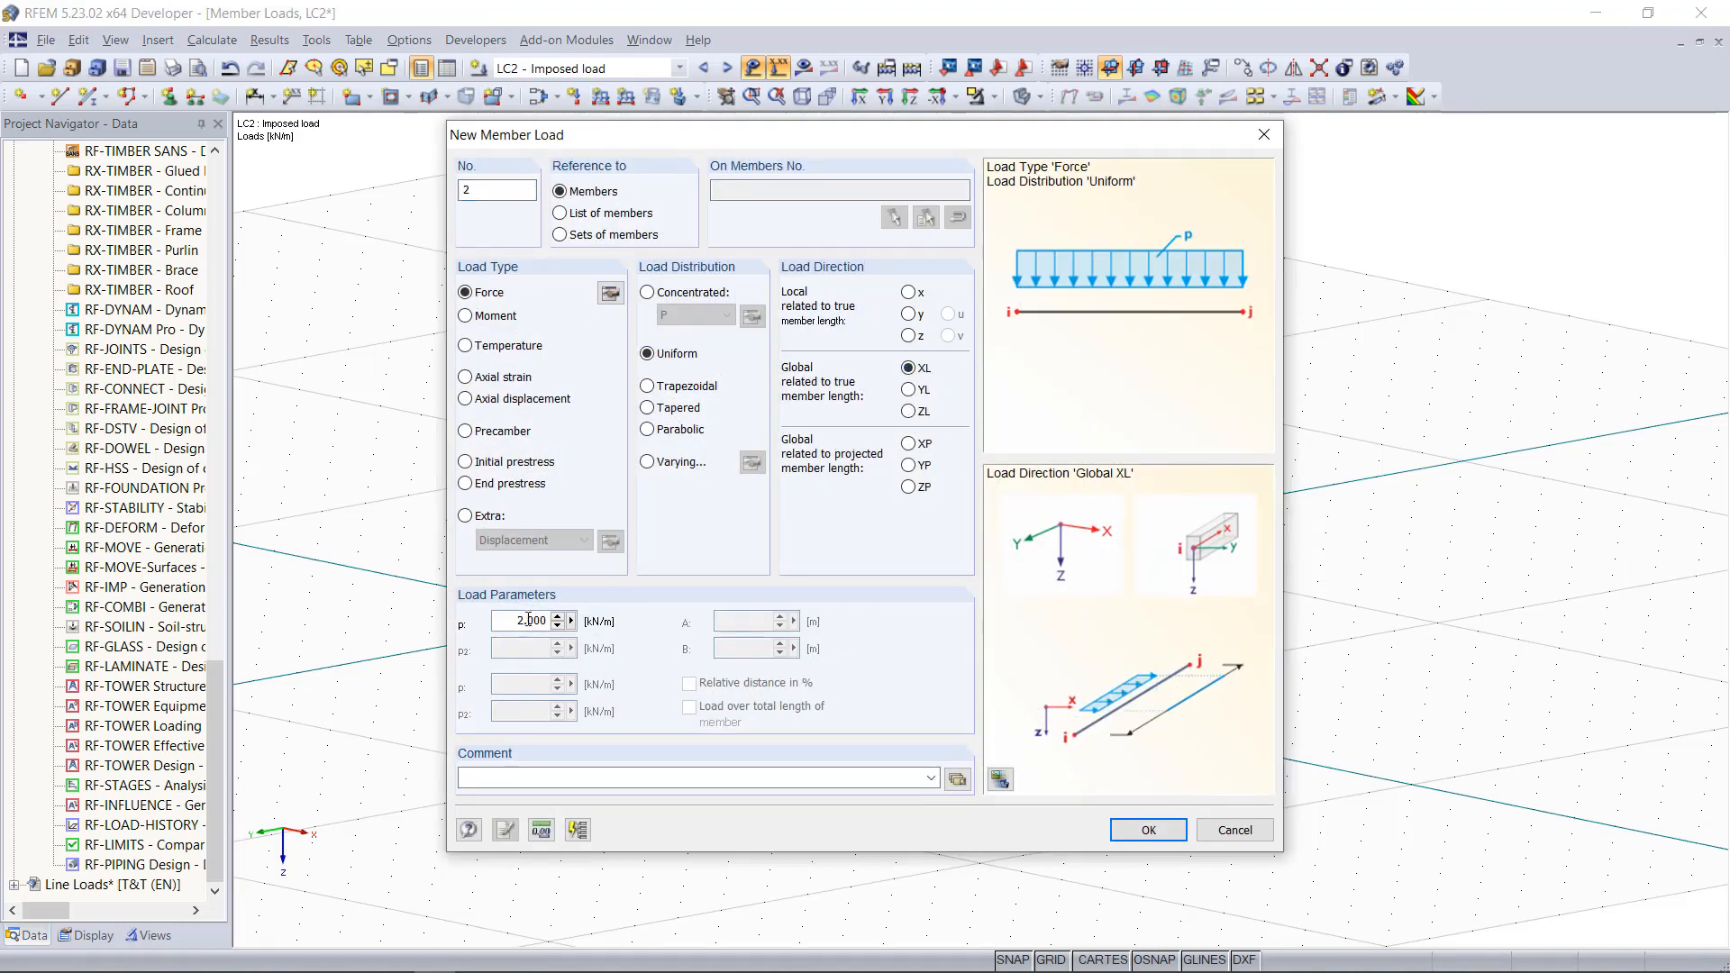
text(1,5)
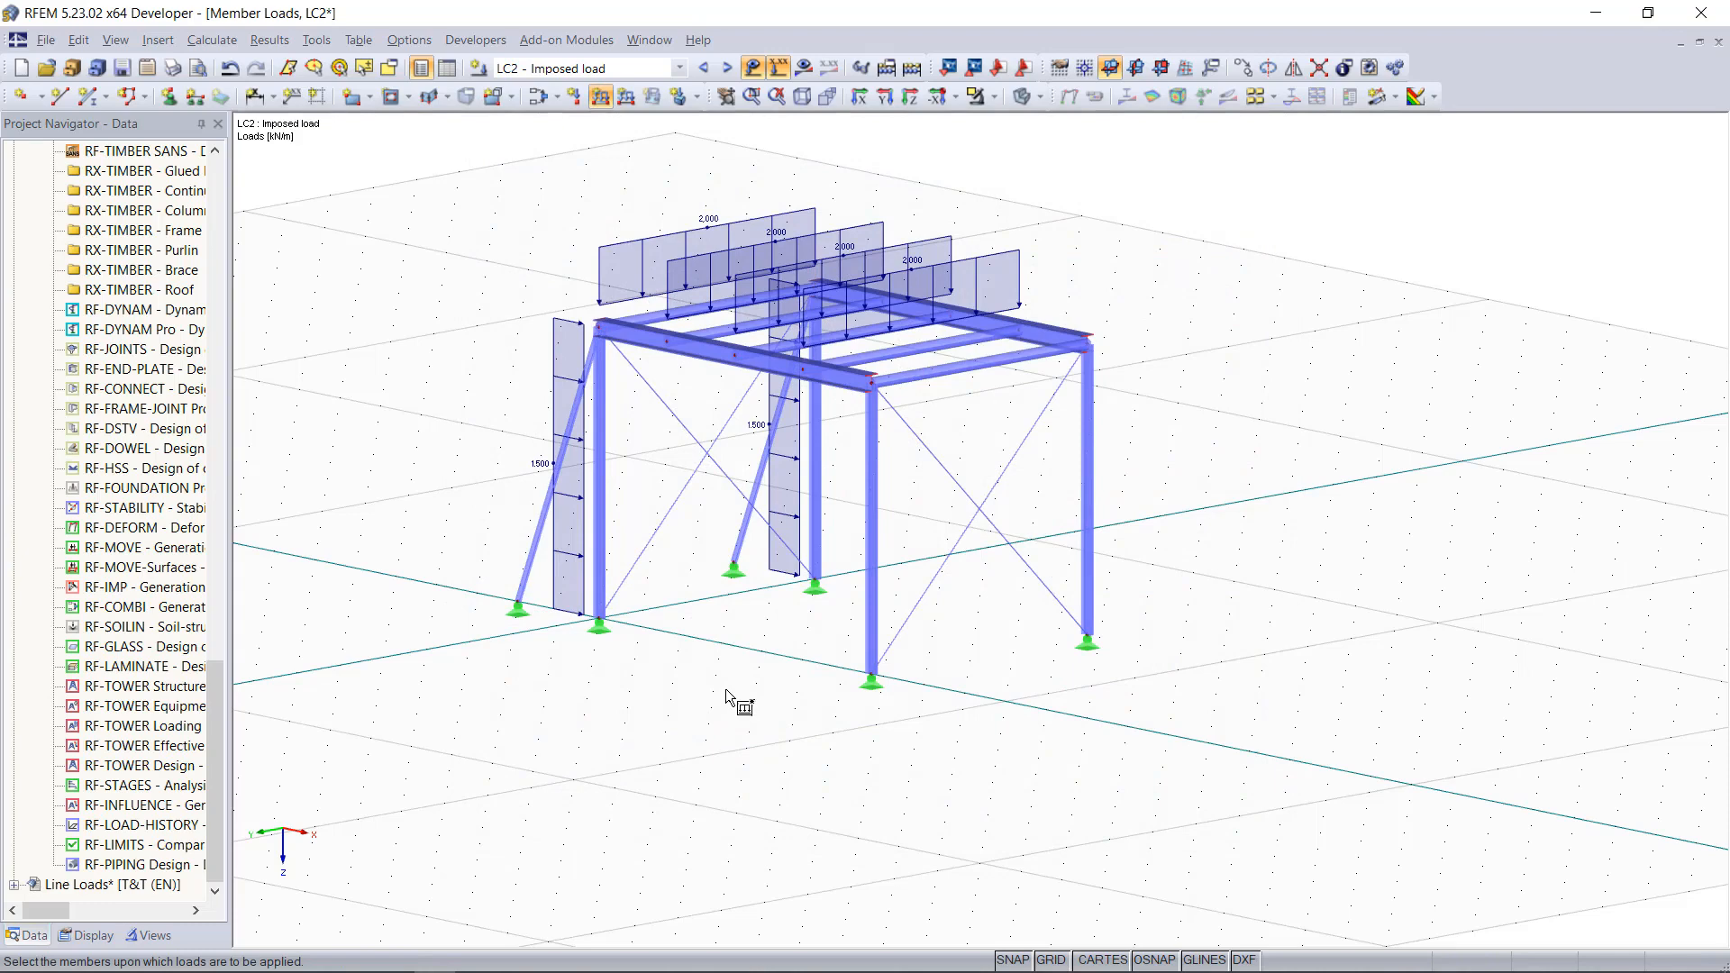
mouse_move(679, 739)
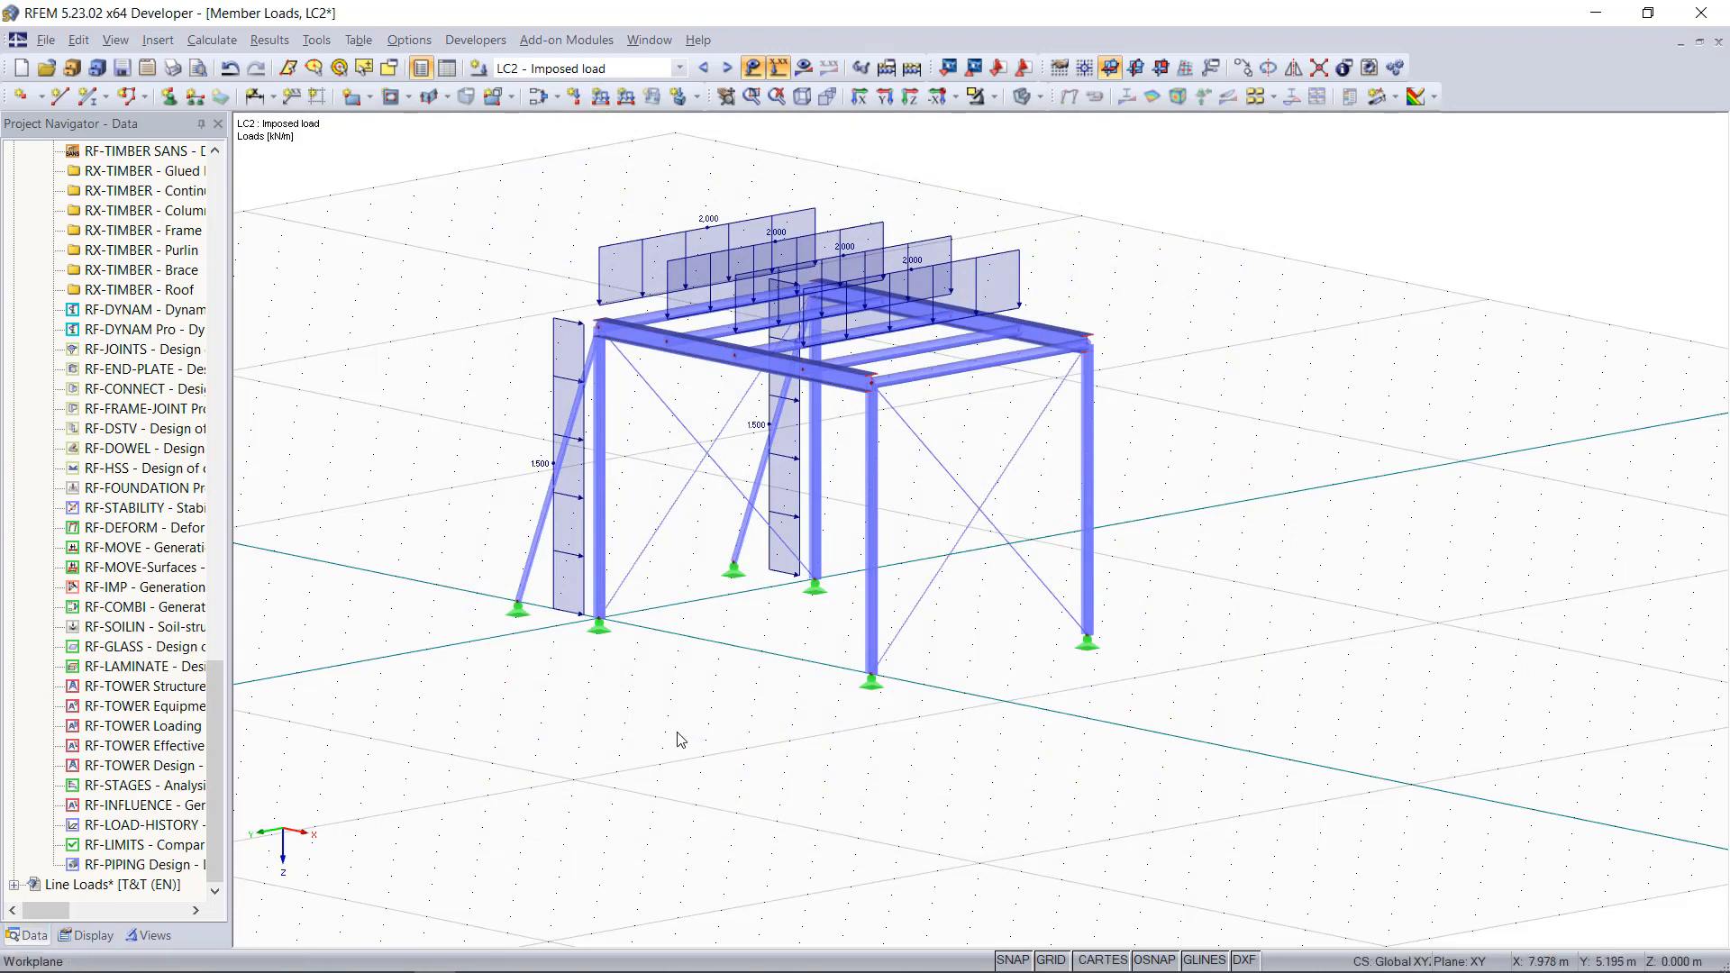
mouse_move(686, 735)
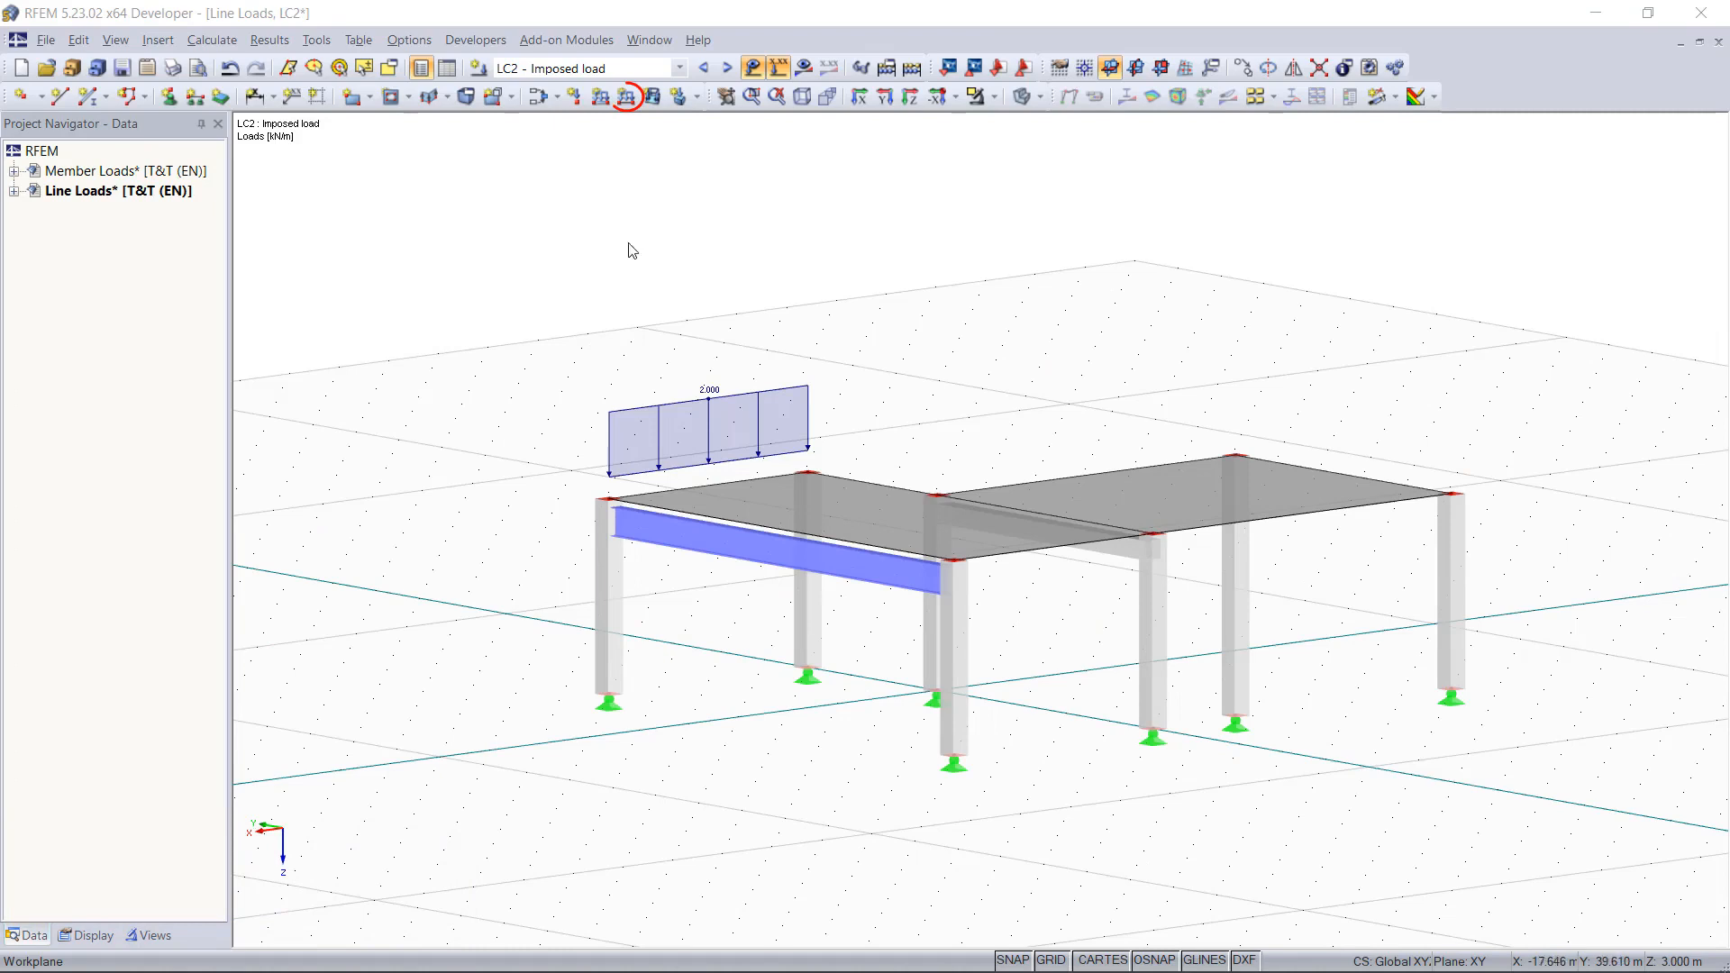
Add 2.0 kN/m vertical line loads on the slab's back edges, then switch to Wind in +Y.
click(627, 95)
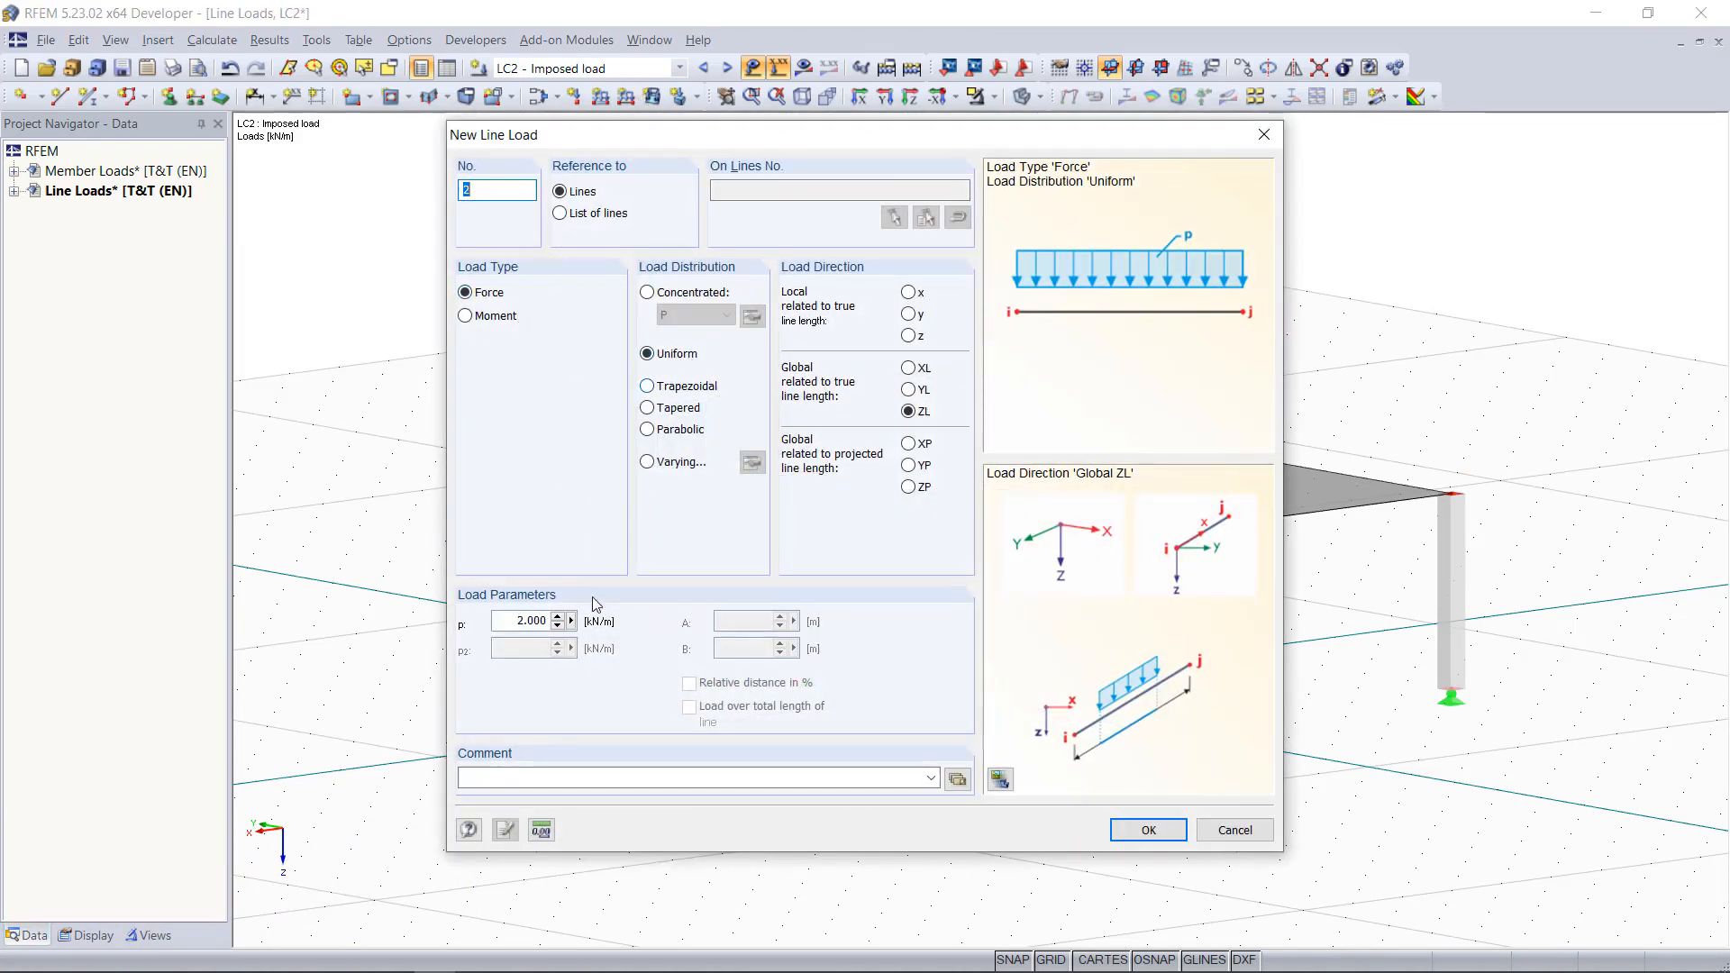
click(1148, 830)
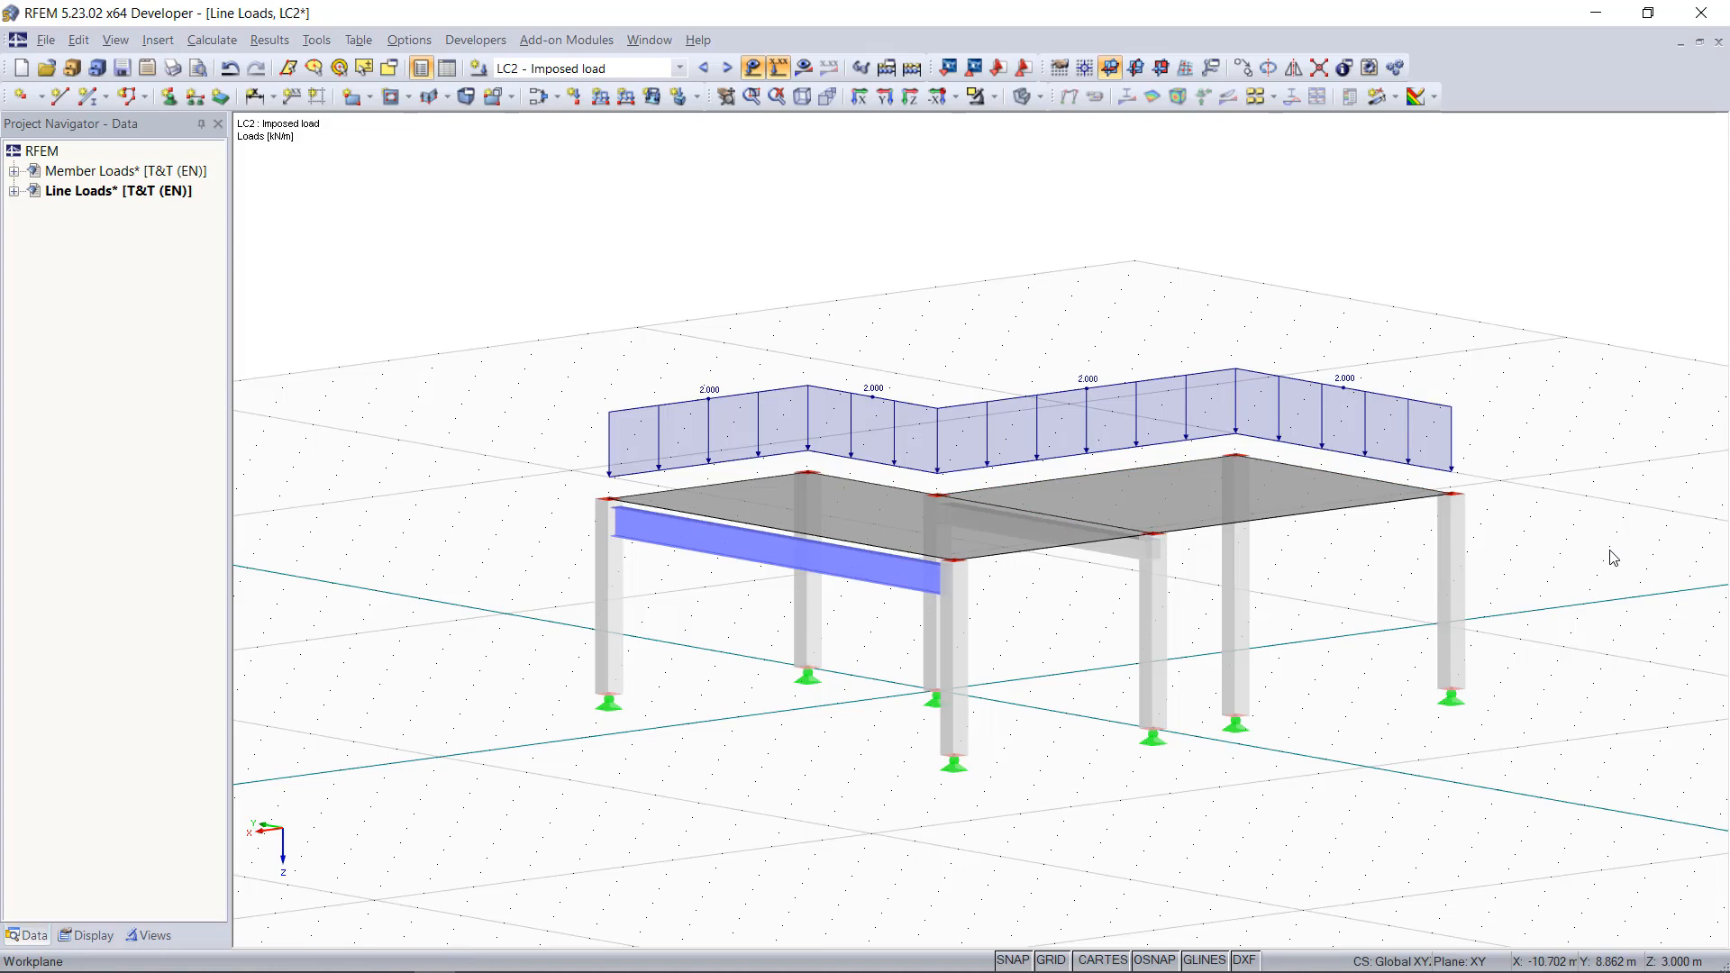
click(680, 67)
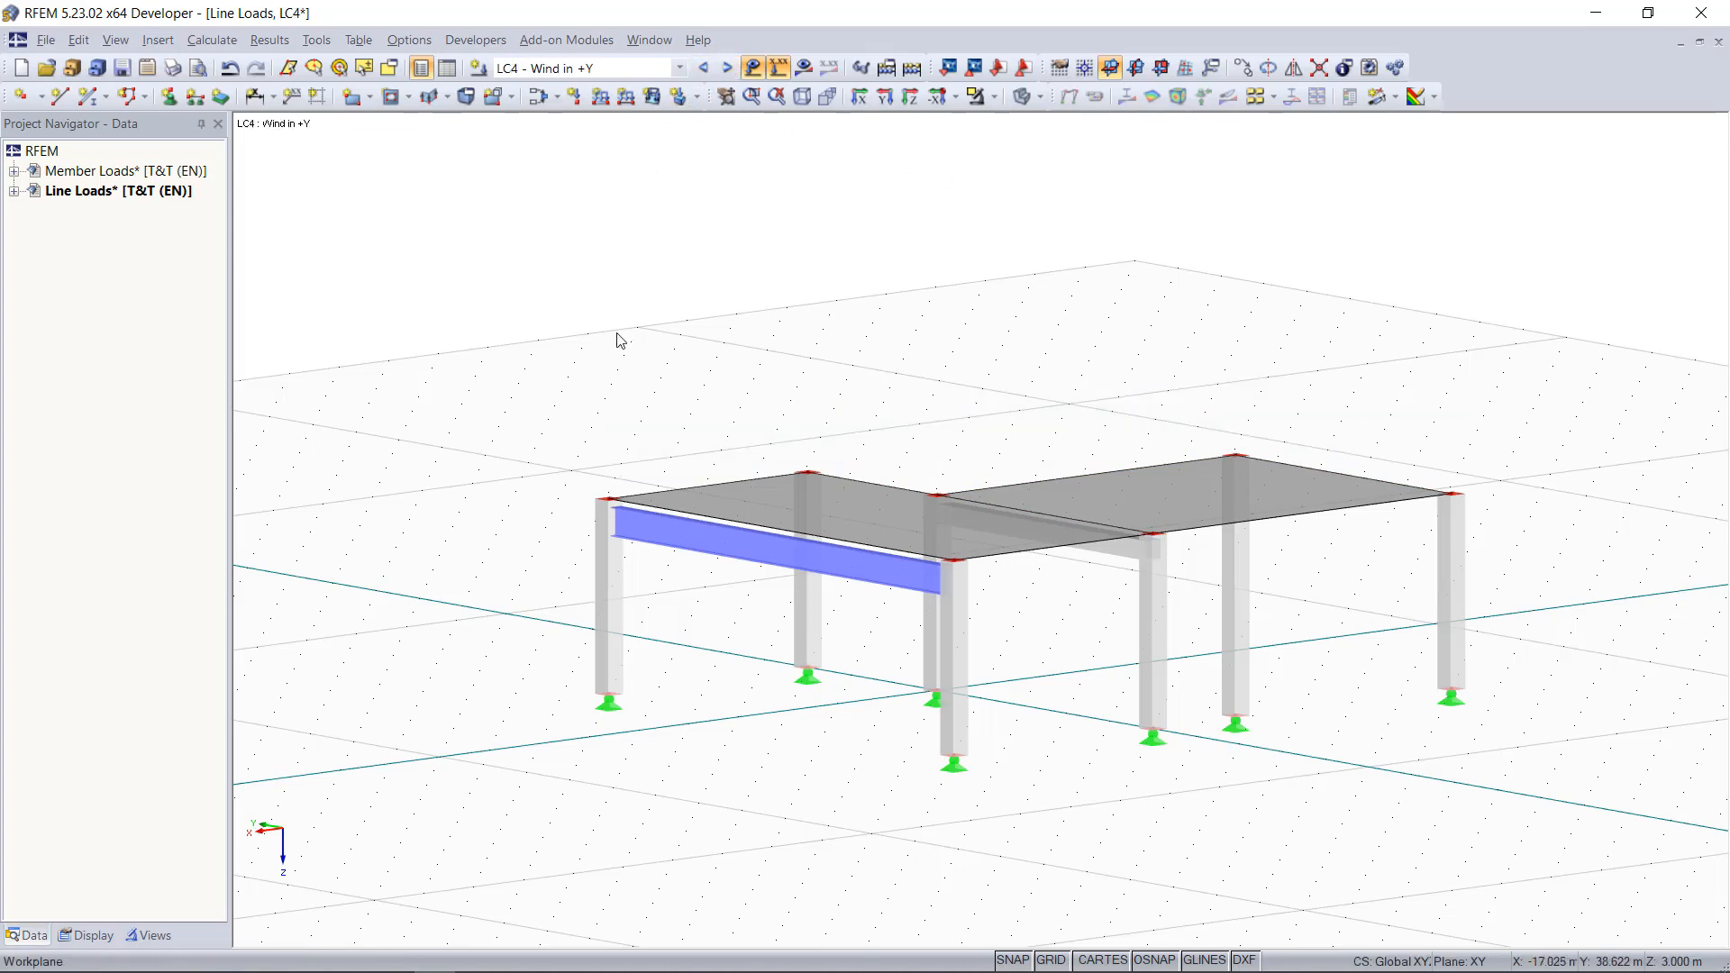
mouse_move(596, 434)
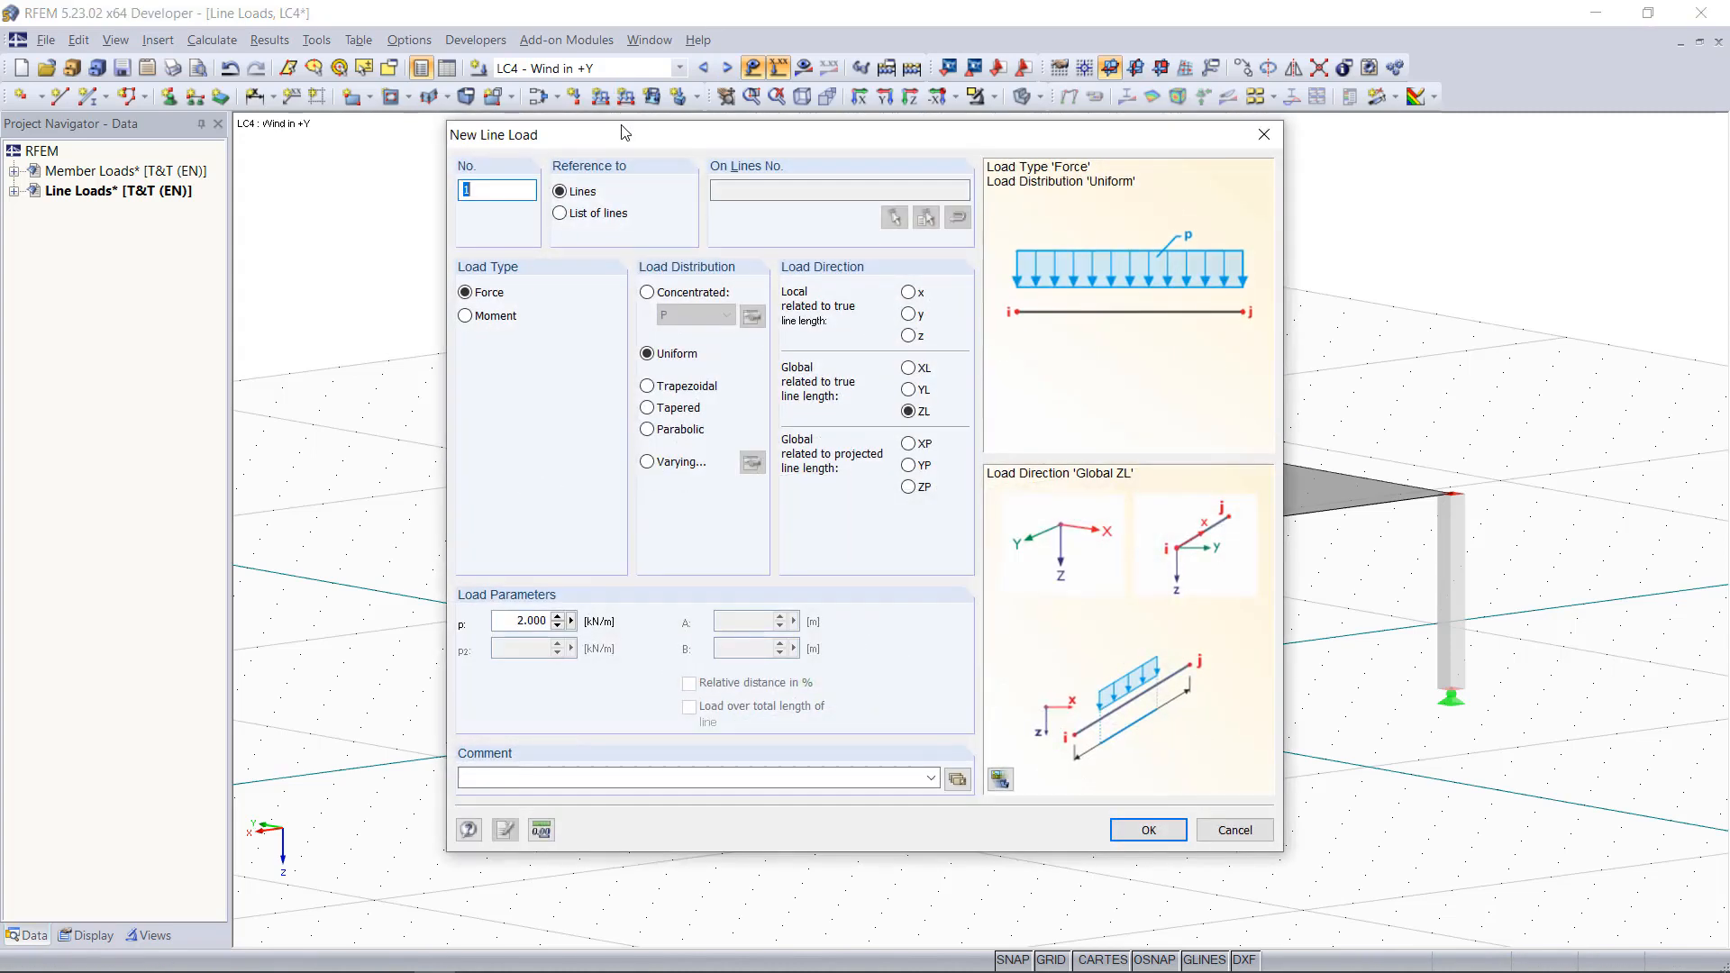
mouse_move(669, 231)
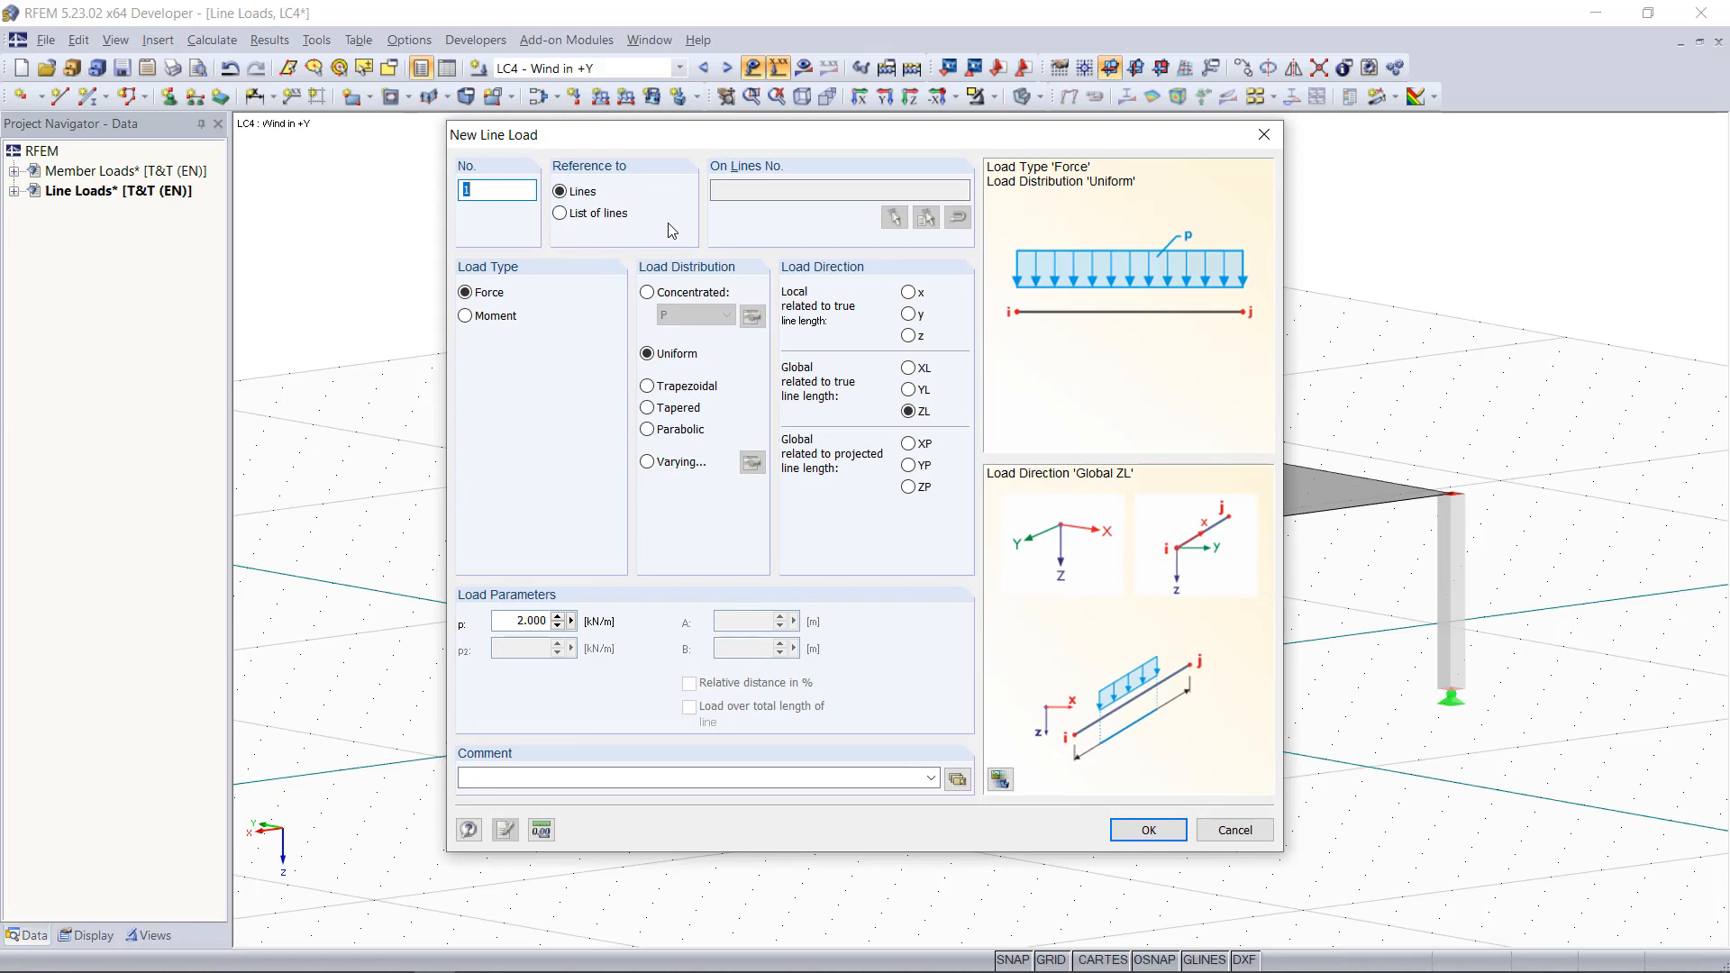
Define a 0.65 kN/m line load acting in global YL for Wind in +Y.
click(908, 389)
text(0.650)
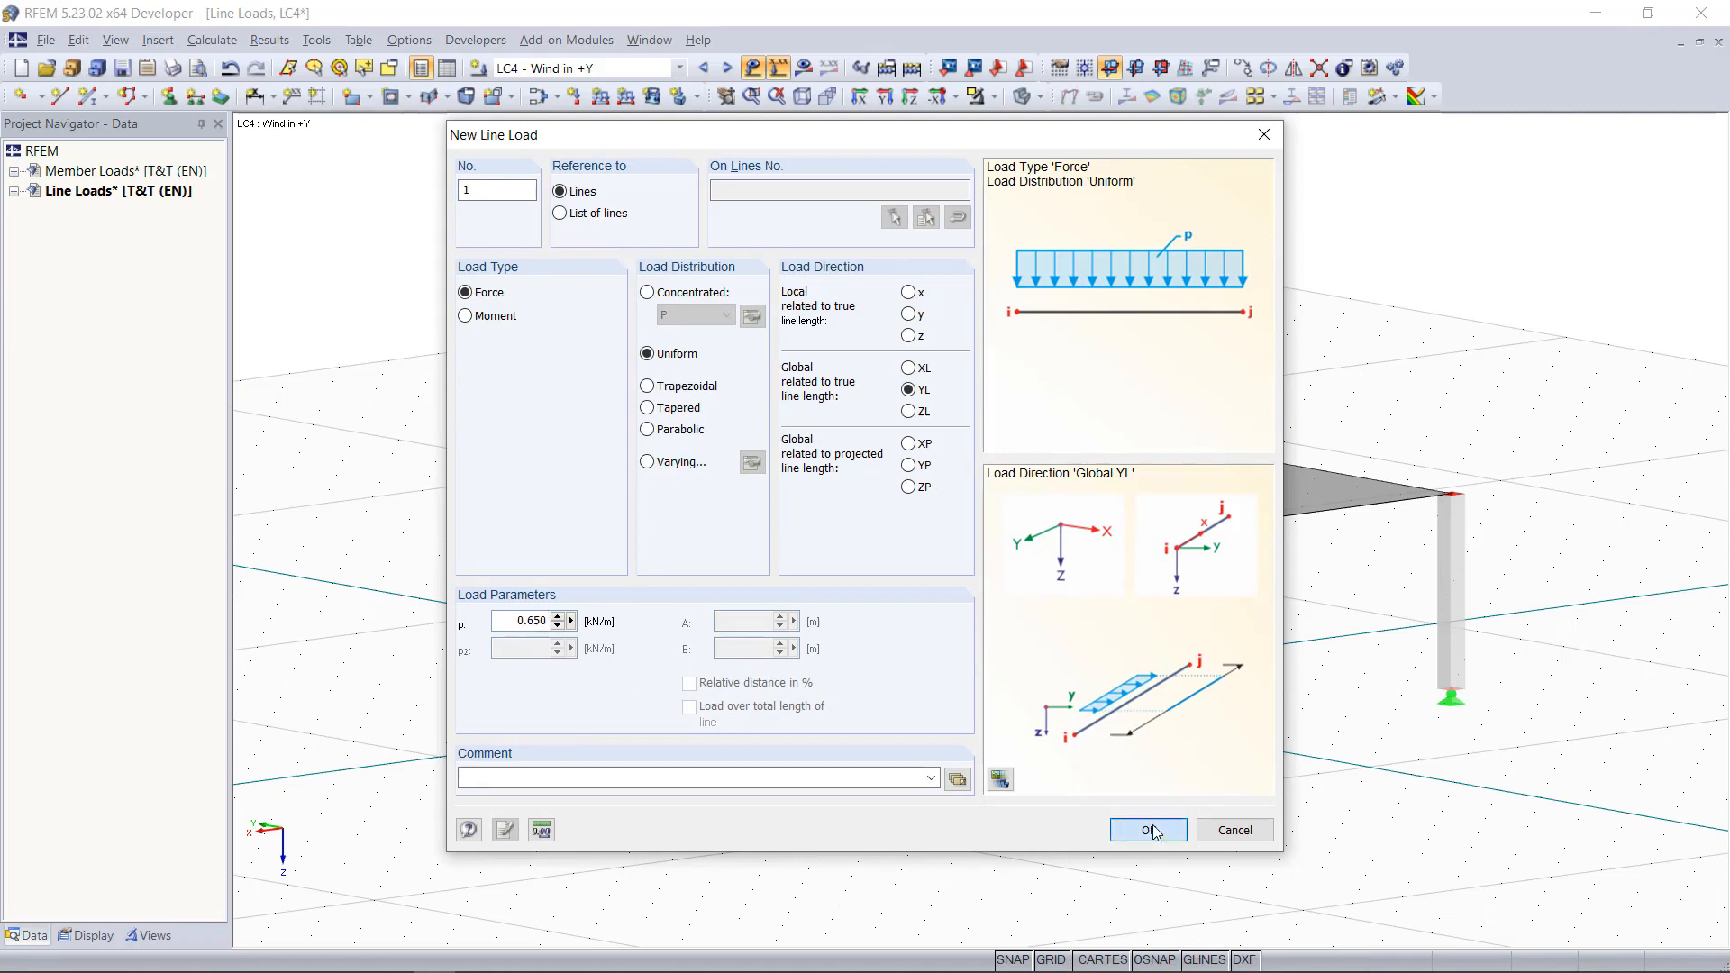
click(1149, 830)
text(0,41)
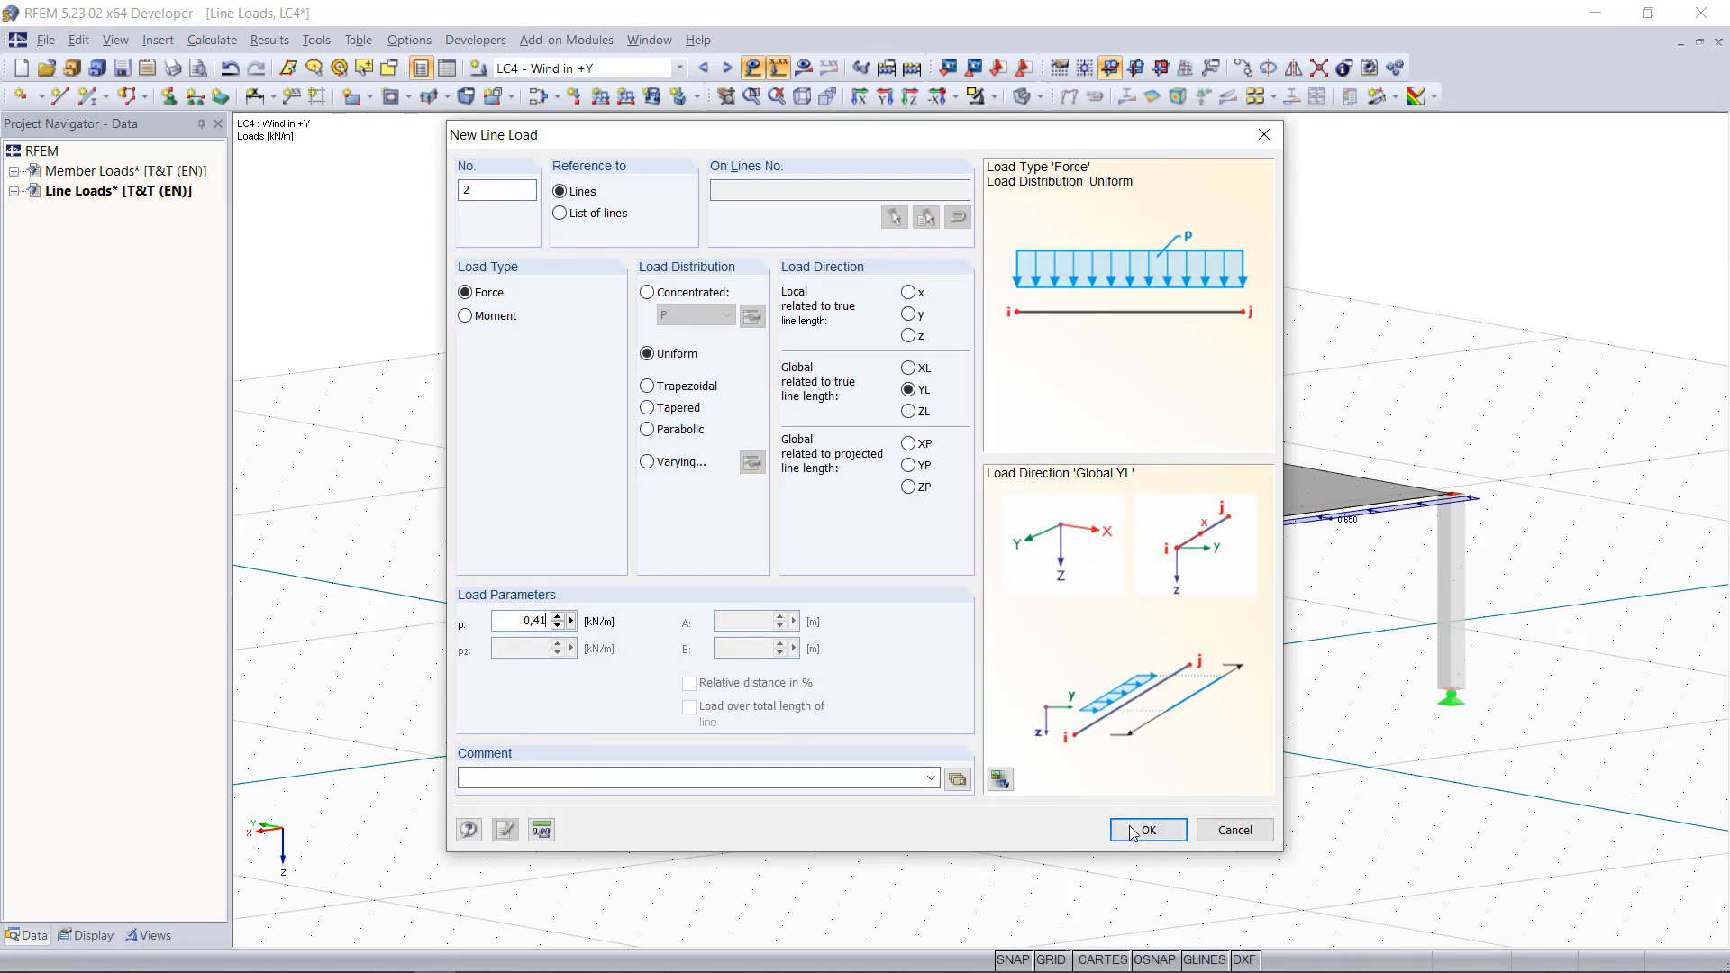
Confirm the second wind line load in global YL for the slab edge.
click(1149, 830)
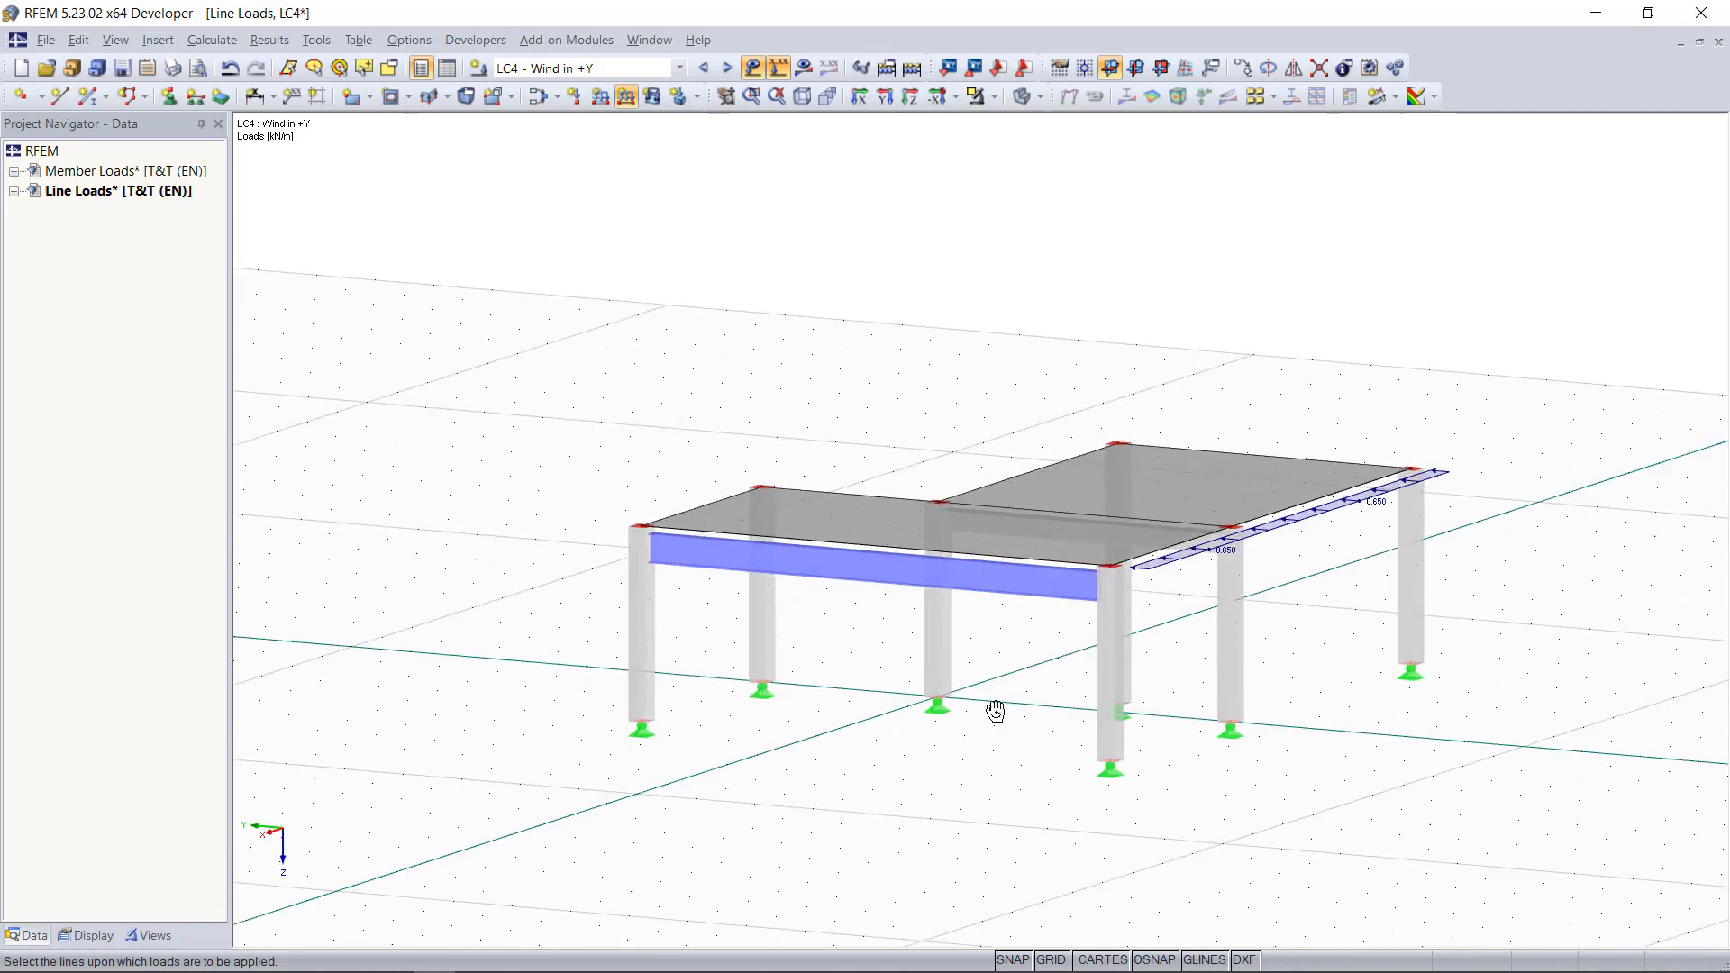